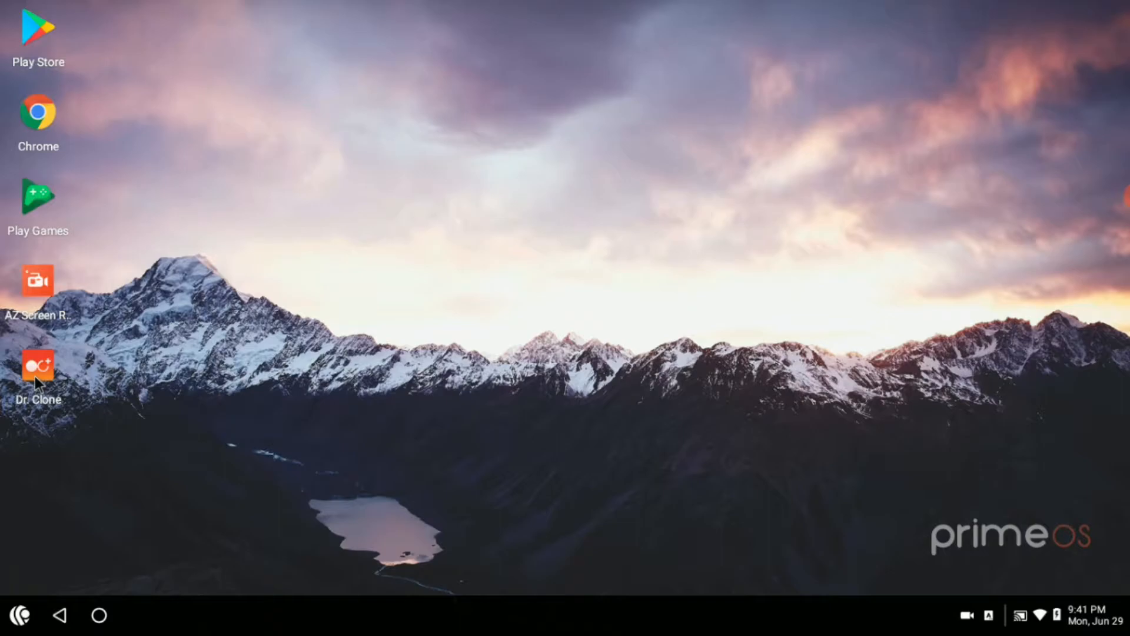
pyautogui.moveTo(131, 387)
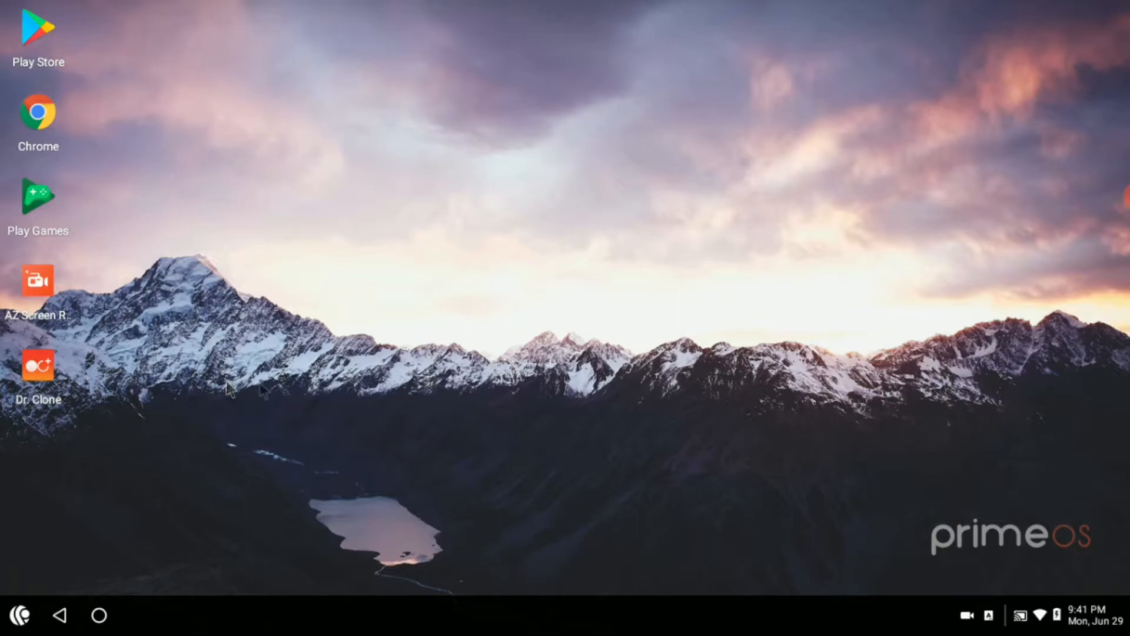
pyautogui.moveTo(304, 402)
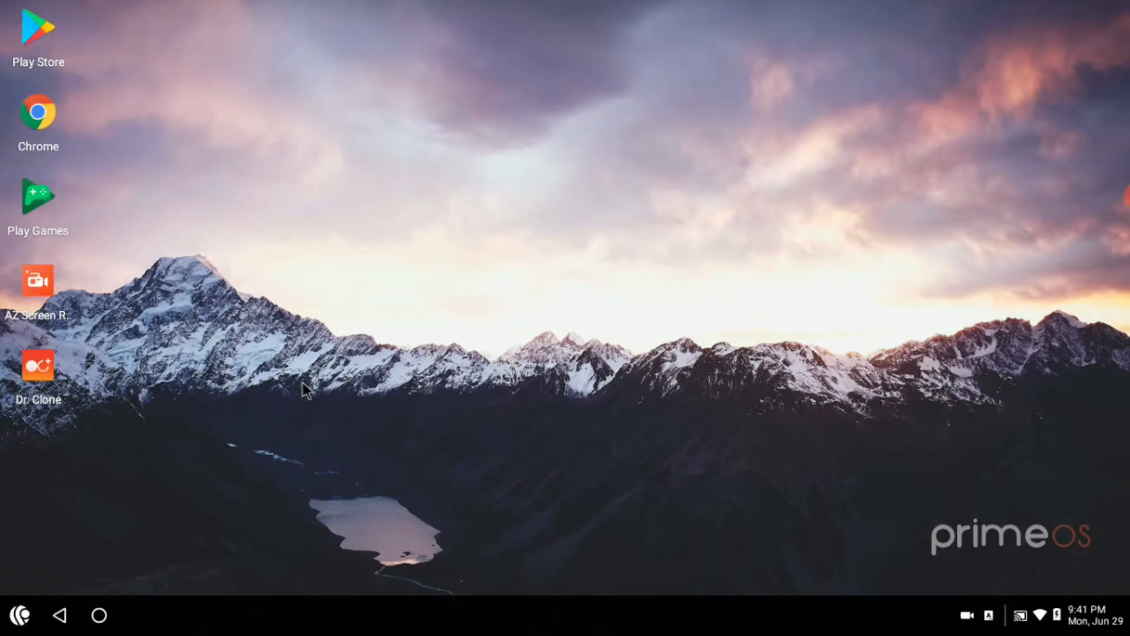
pyautogui.moveTo(304, 384)
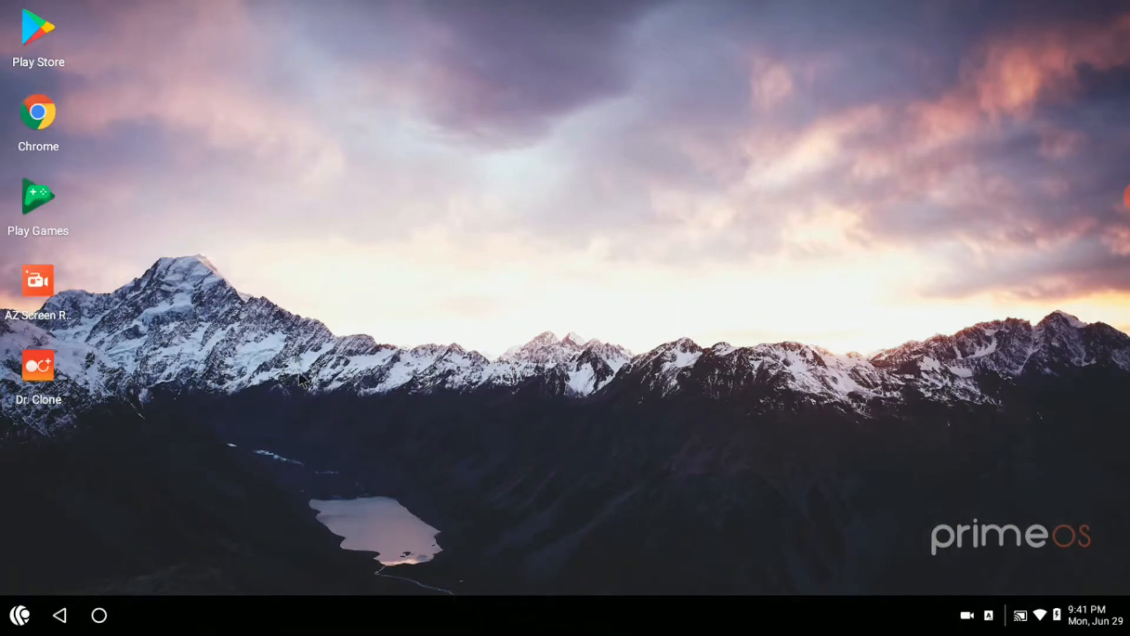
pyautogui.moveTo(281, 342)
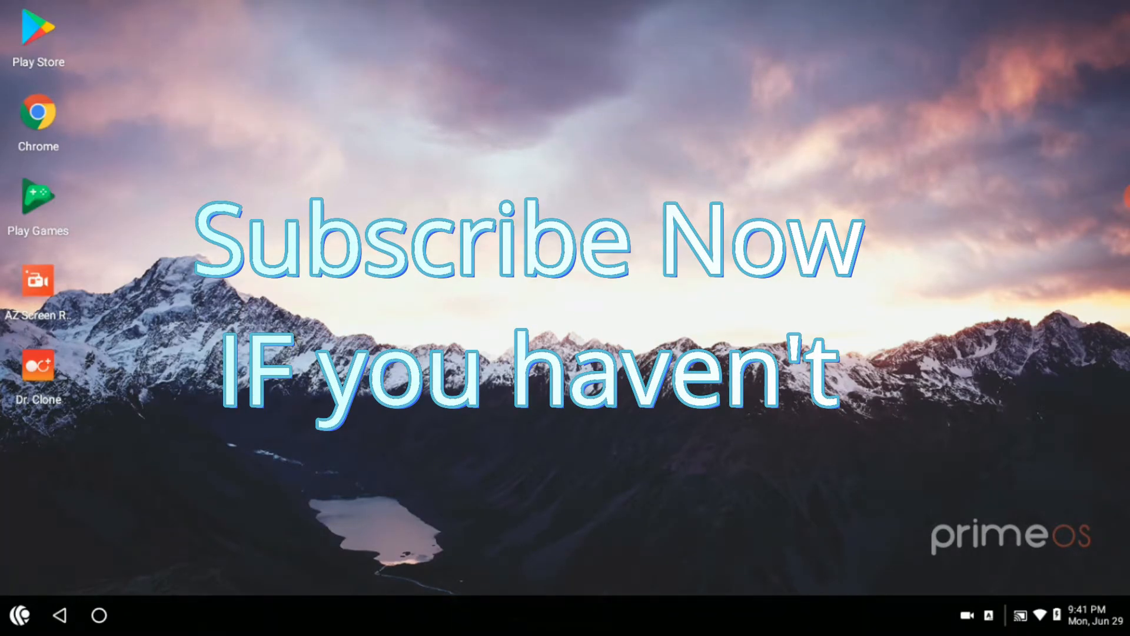
# Launch the Play Store from the PrimeOS desktop to reach its app search
pyautogui.click(36, 30)
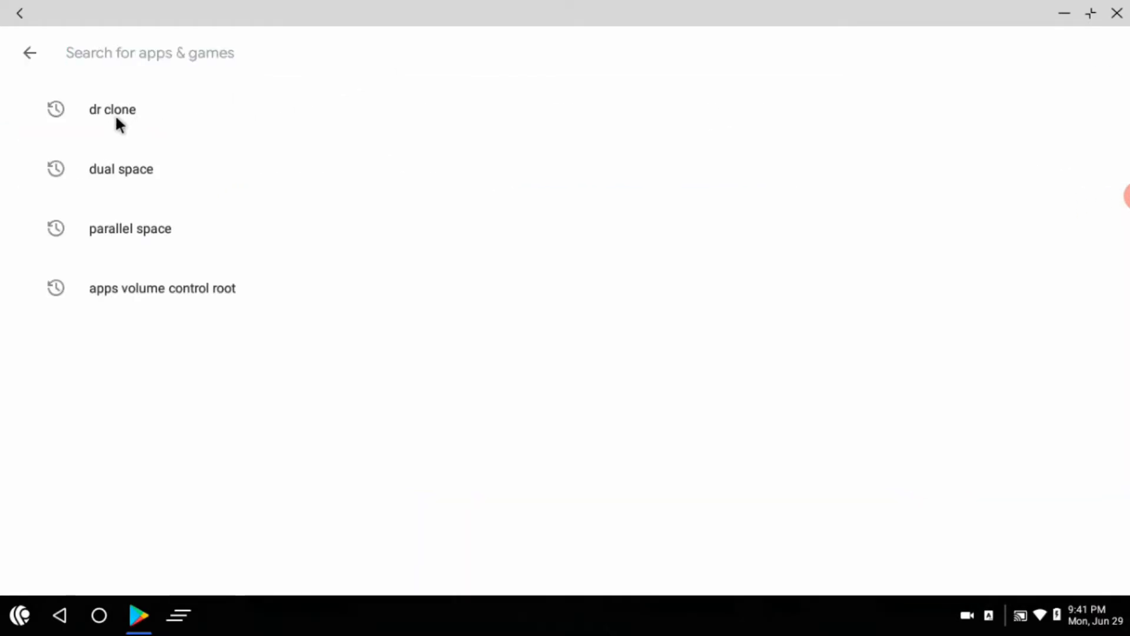
# Pick the recent 'dr clone' search and open the Dr.Clone: Parallel Accounts listing
pyautogui.click(112, 109)
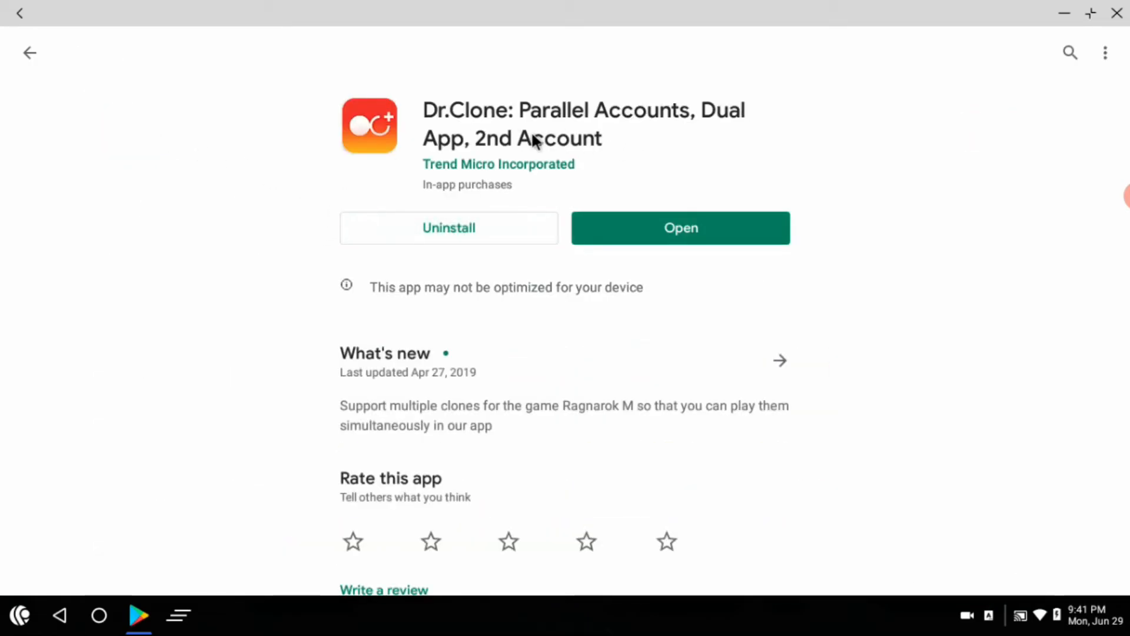
pyautogui.click(449, 228)
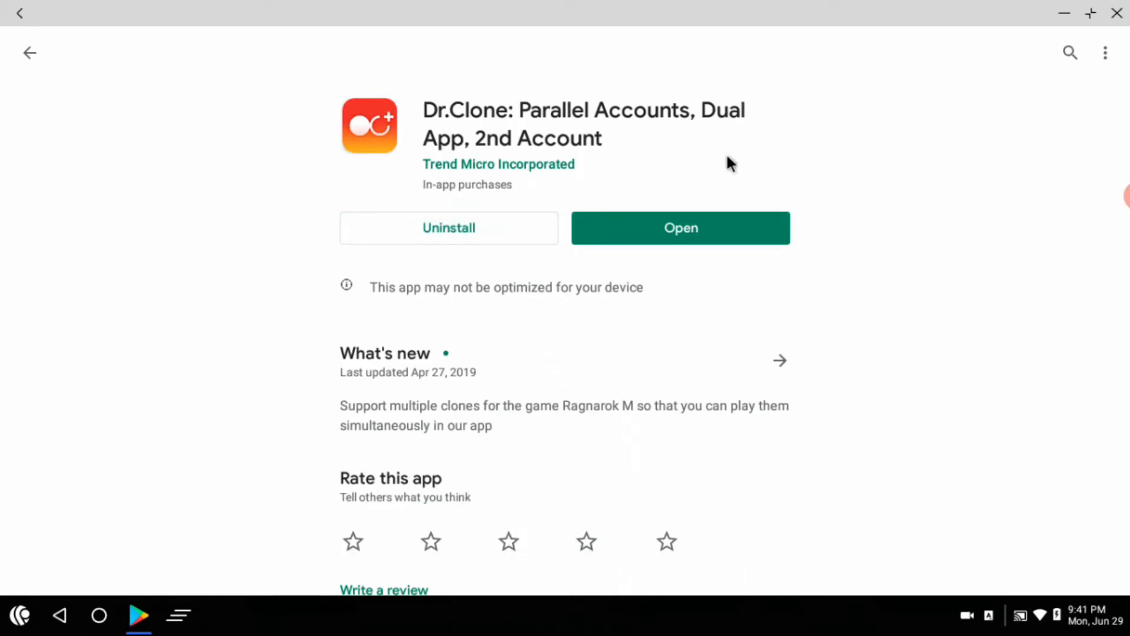
# Open Dr. Clone and launch its cloned Clash of Clans copy to the Supercell splash screen
pyautogui.click(680, 228)
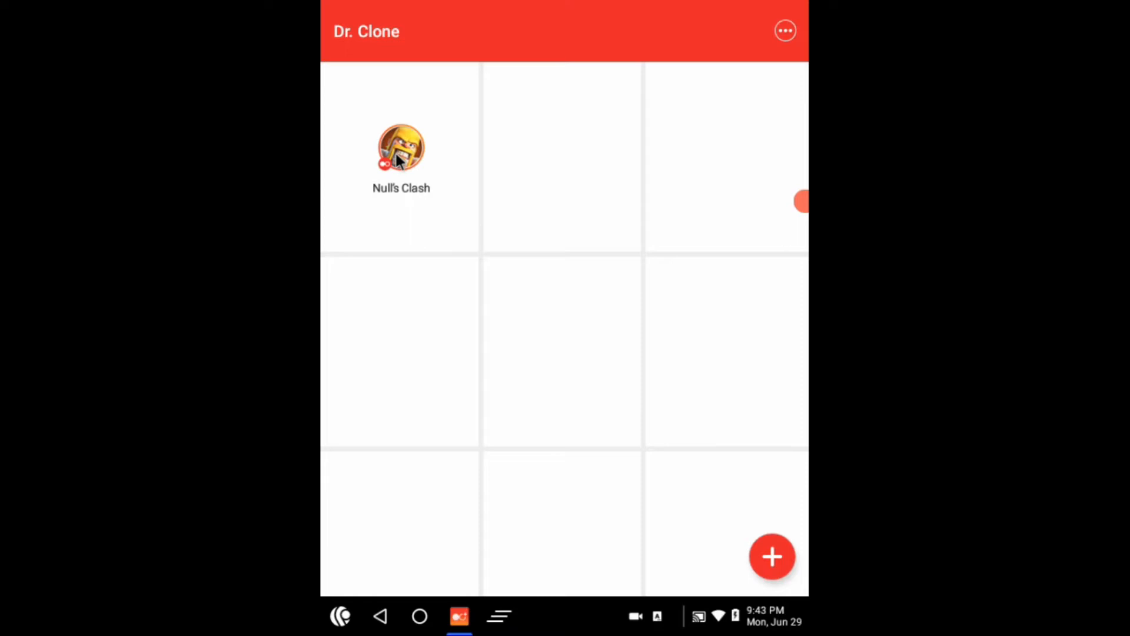
pyautogui.click(400, 144)
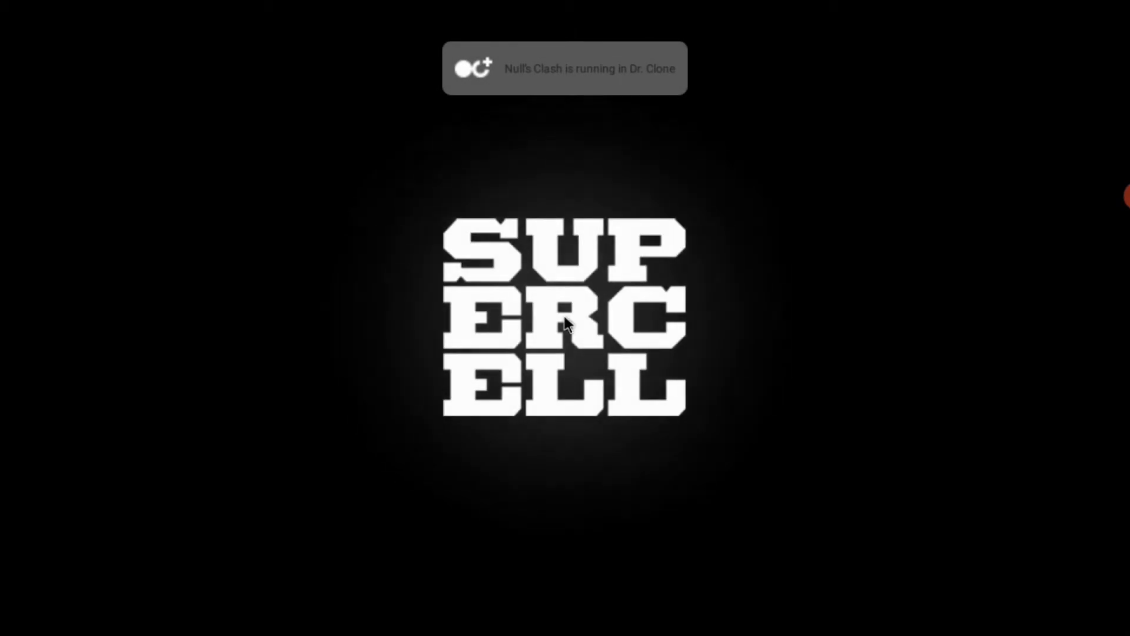